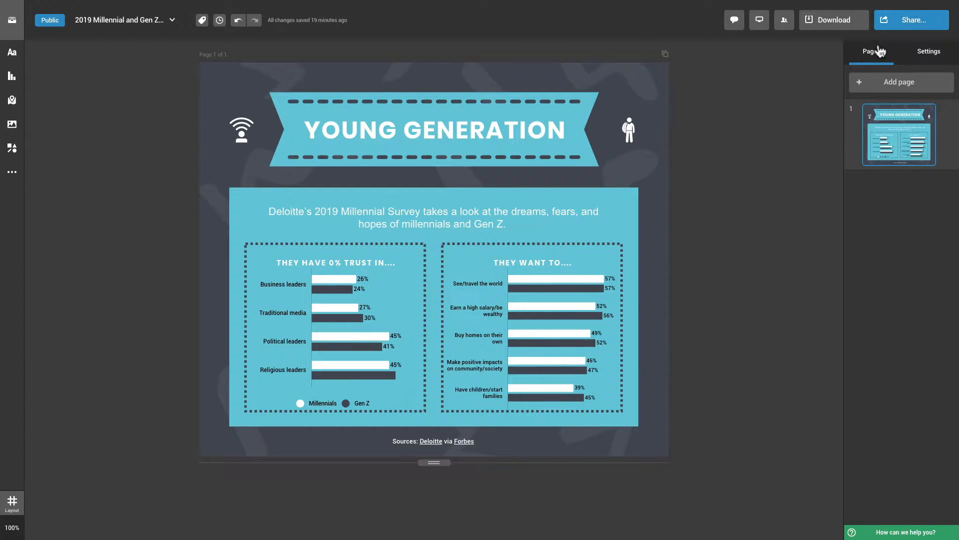
Bring up the Share panel for the Young Generation infographic, public on the web.
{"action": "left_click", "coordinate": [910, 20]}
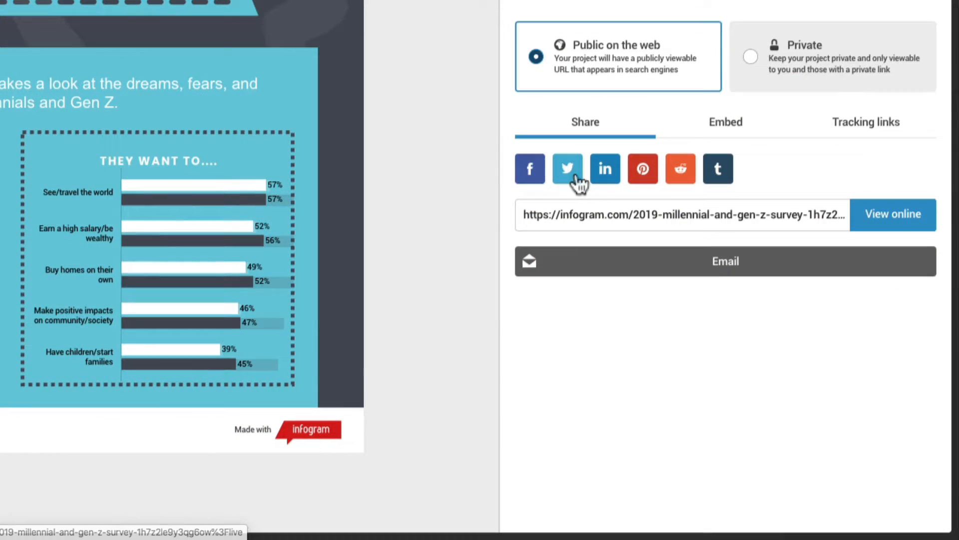
Post a tweet with the infographic's title and public link, then return to sharing options.
{"action": "left_click", "coordinate": [566, 168]}
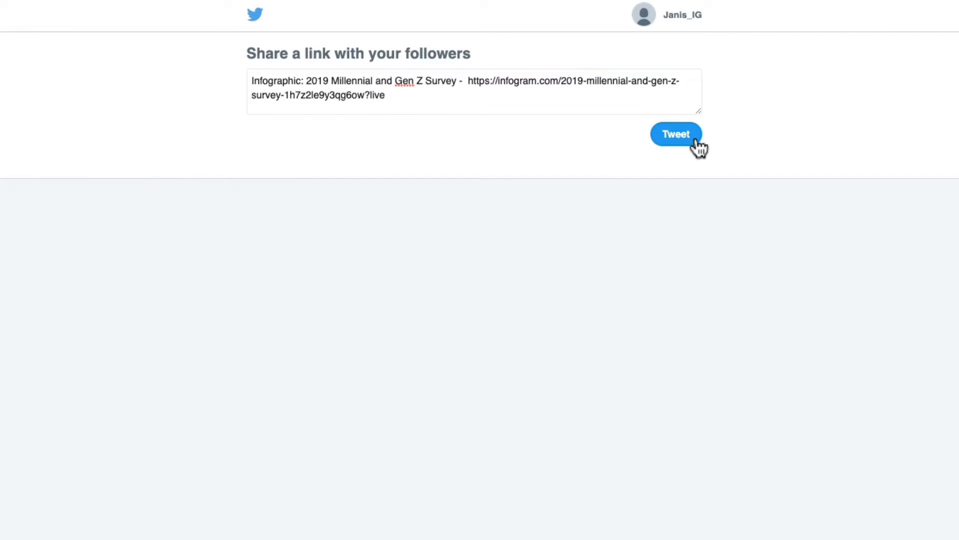
{"action": "left_click", "coordinate": [677, 134]}
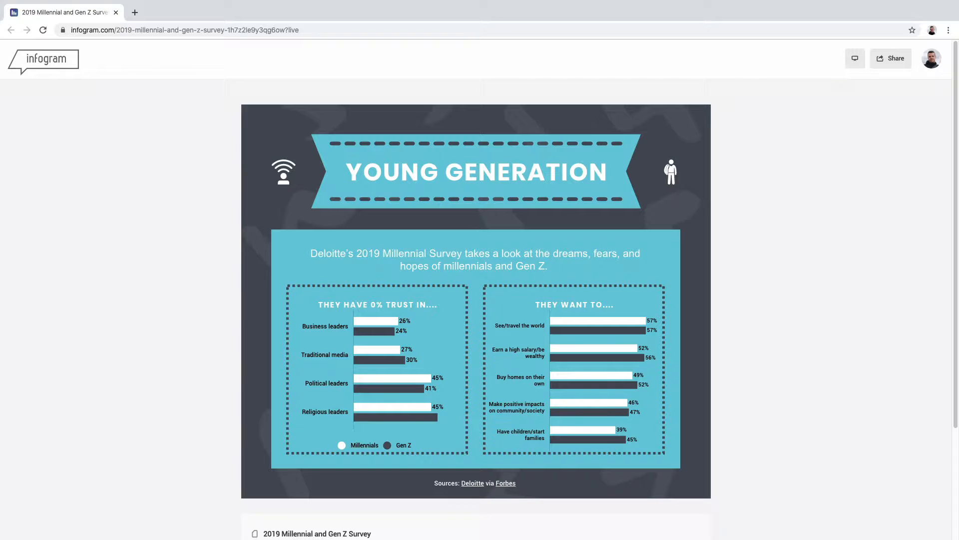
{"action": "left_click", "coordinate": [890, 58]}
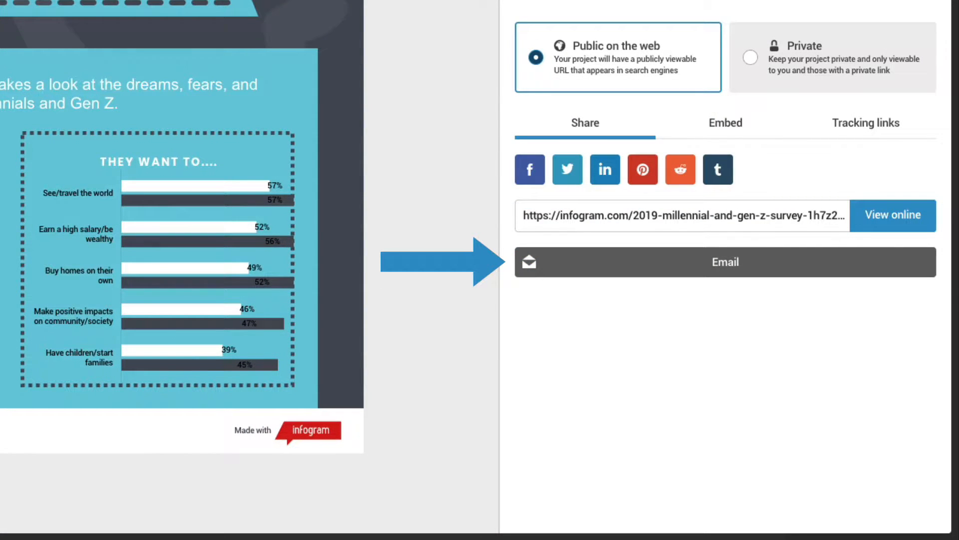
Email the infographic with the message 'Check this out!' and confirm it was sent.
{"action": "left_click", "coordinate": [724, 262]}
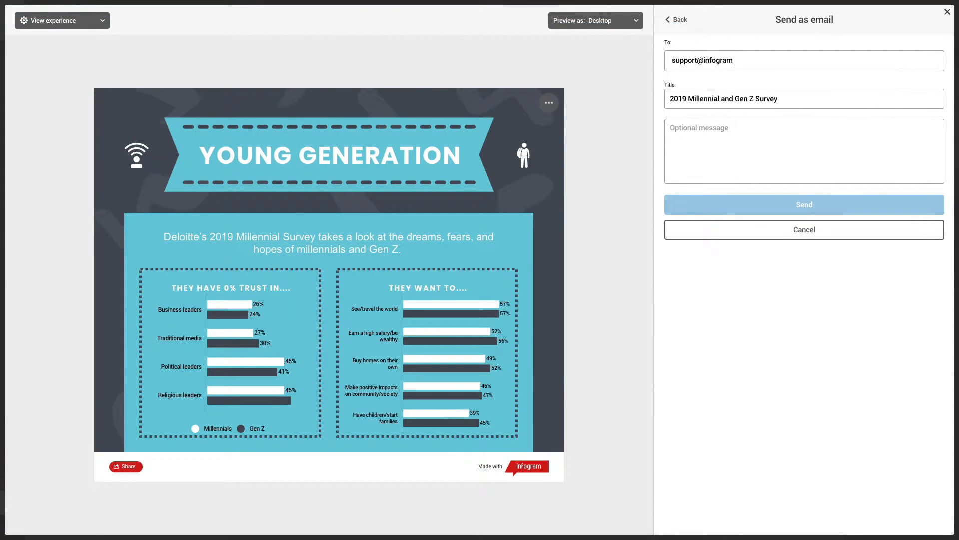
{"action": "type", "text": "Check this out!"}
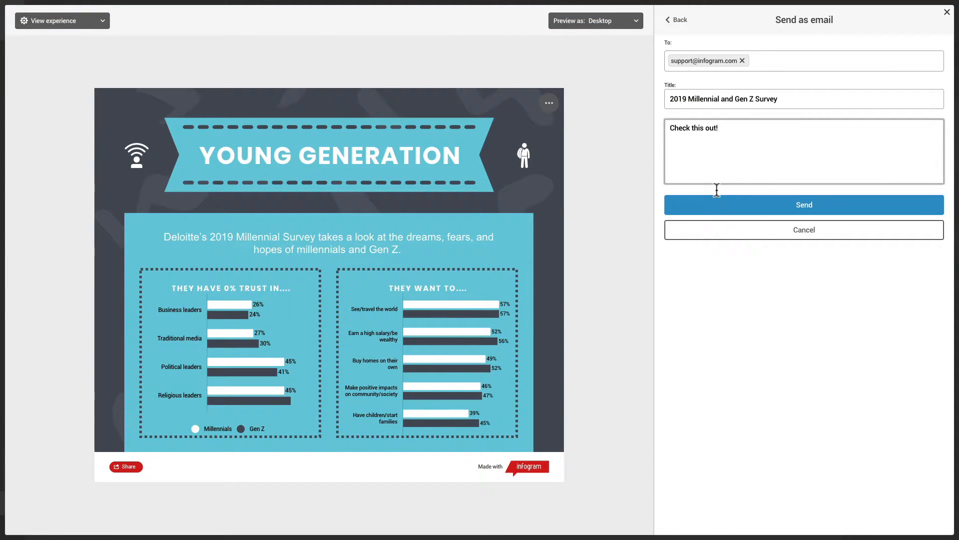
{"action": "left_click", "coordinate": [803, 204]}
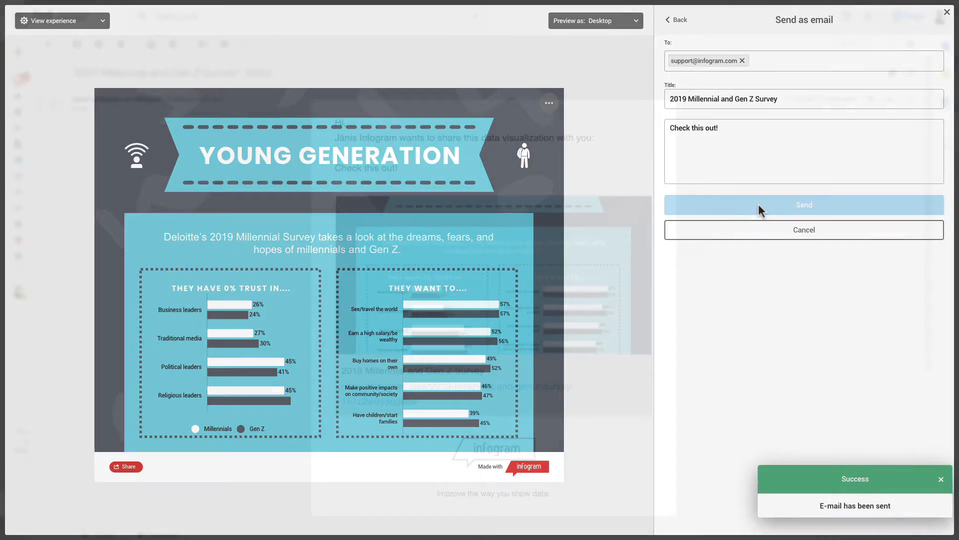
{"action": "left_click", "coordinate": [803, 205]}
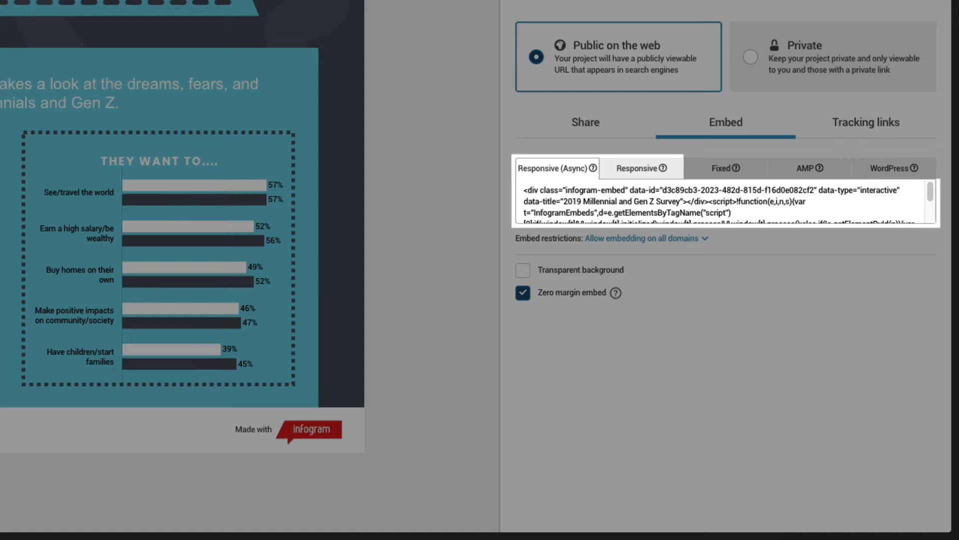
View the Fixed, AMP and WordPress embed codes for the infographic.
{"action": "left_click", "coordinate": [720, 168]}
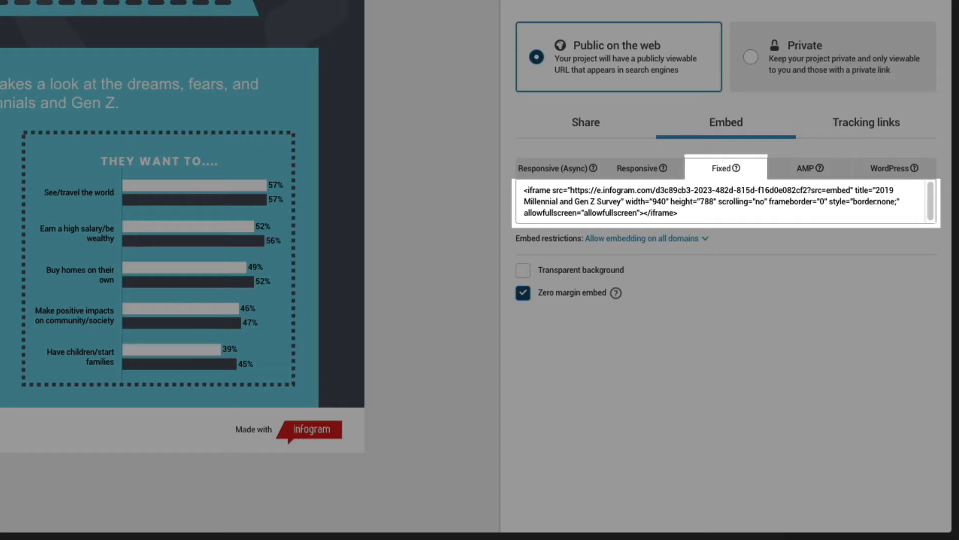
{"action": "left_click", "coordinate": [809, 167]}
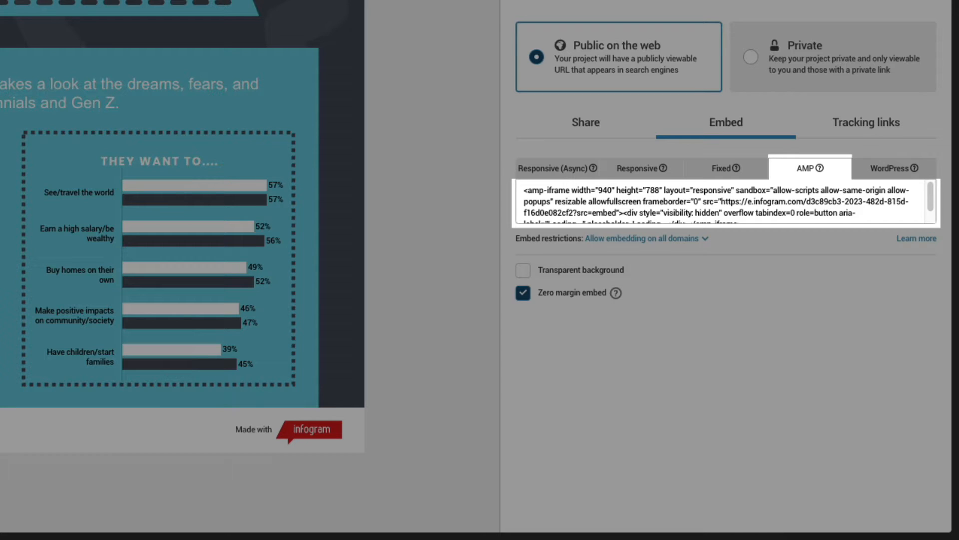
{"action": "left_click", "coordinate": [890, 168]}
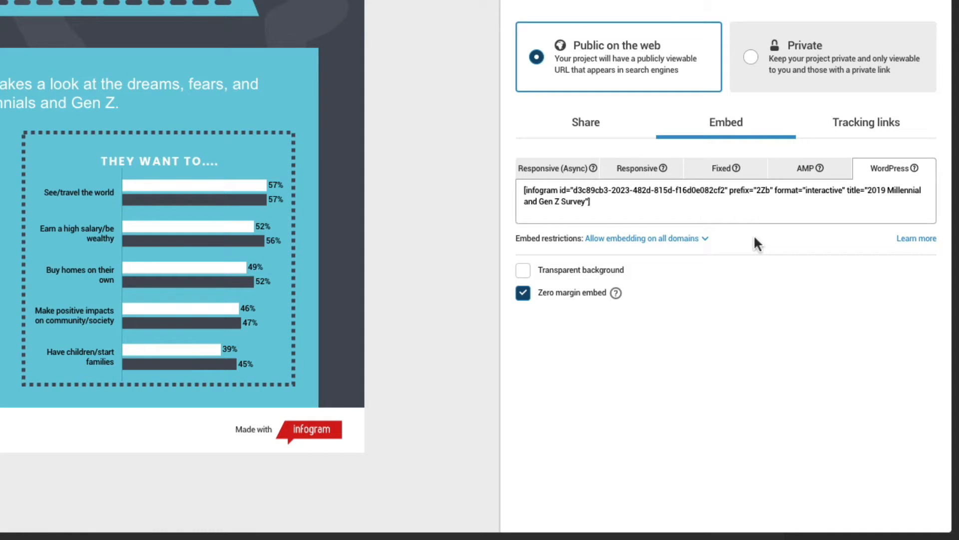
Restrict embedding to matching domains and enable a transparent embed background.
{"action": "left_click", "coordinate": [644, 238]}
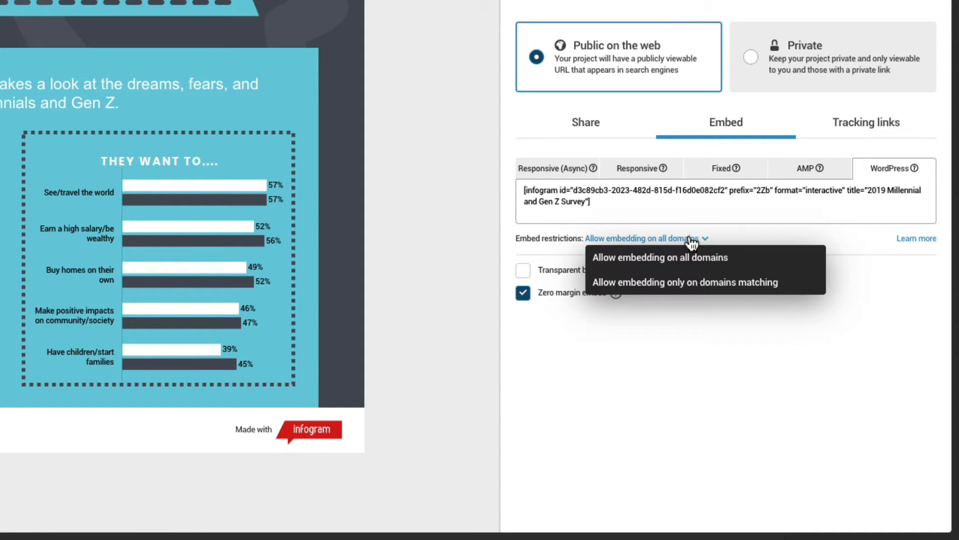
{"action": "left_click", "coordinate": [682, 281]}
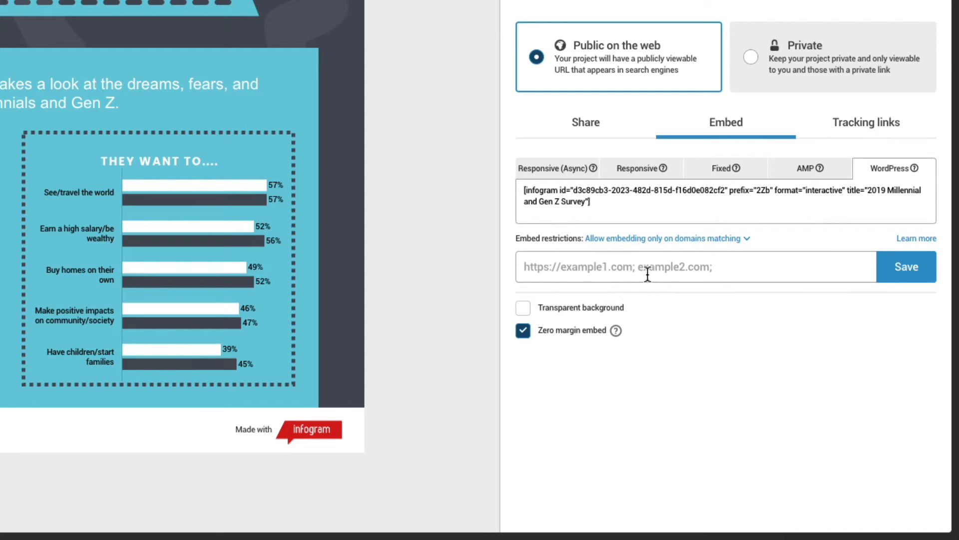
{"action": "left_click", "coordinate": [522, 308]}
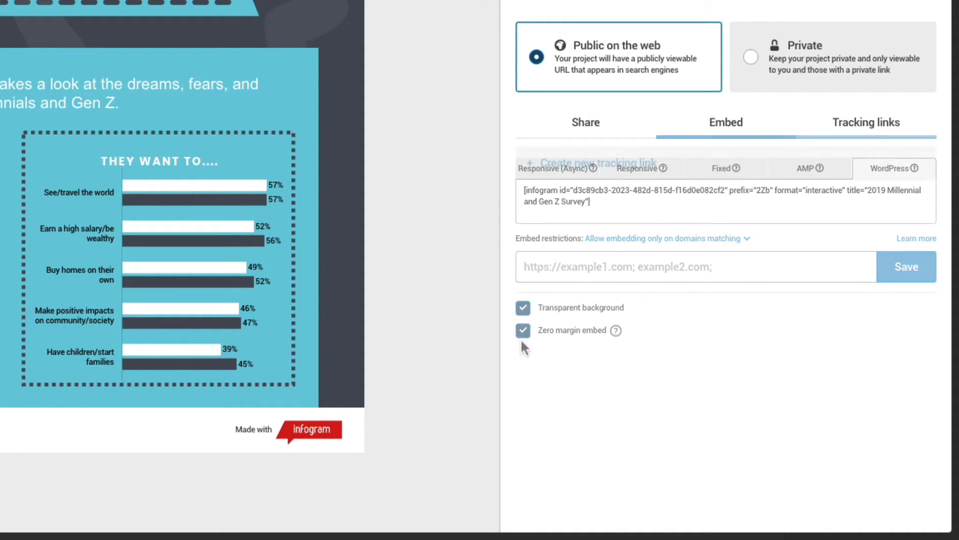
{"action": "left_click", "coordinate": [866, 122]}
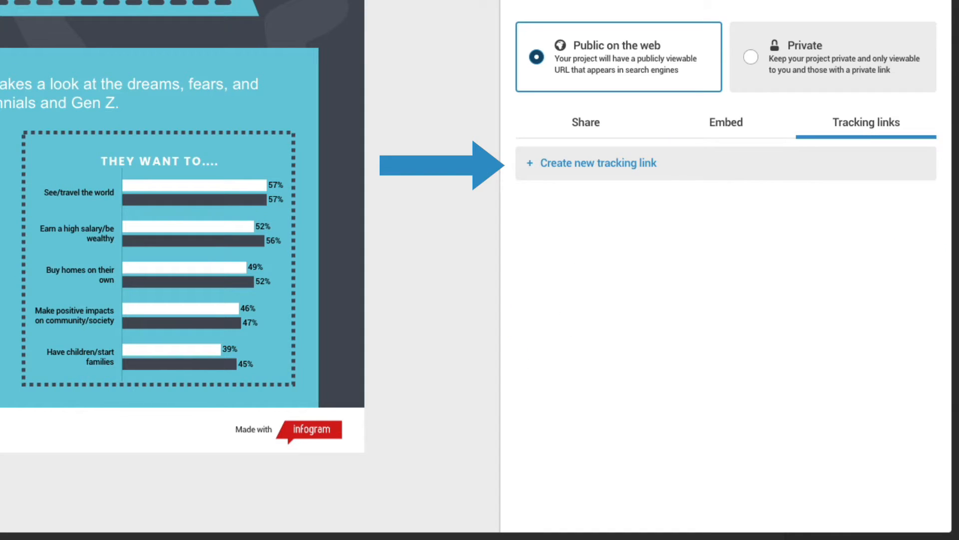
Create a new tracking link named 'Link 1' for the infographic.
{"action": "left_click", "coordinate": [598, 163]}
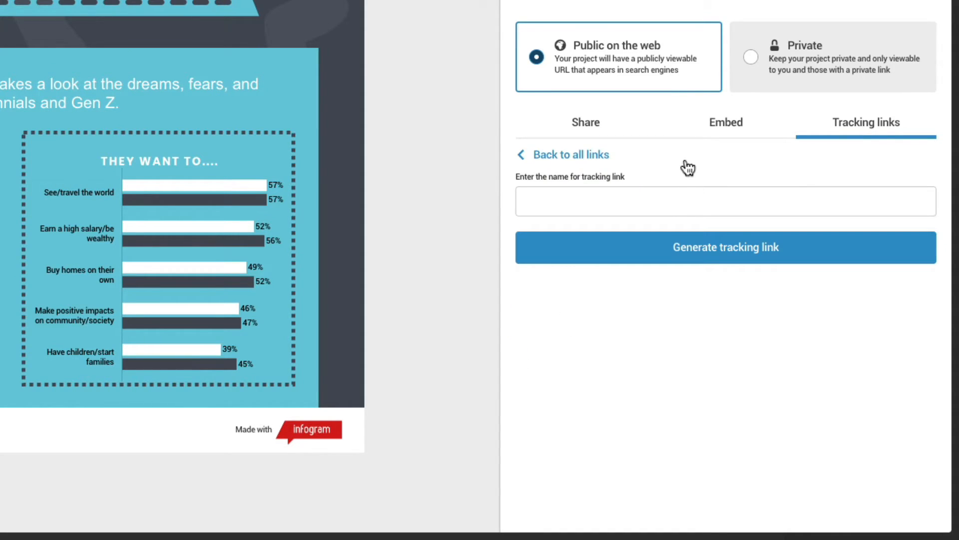
{"action": "type", "text": "Link 1"}
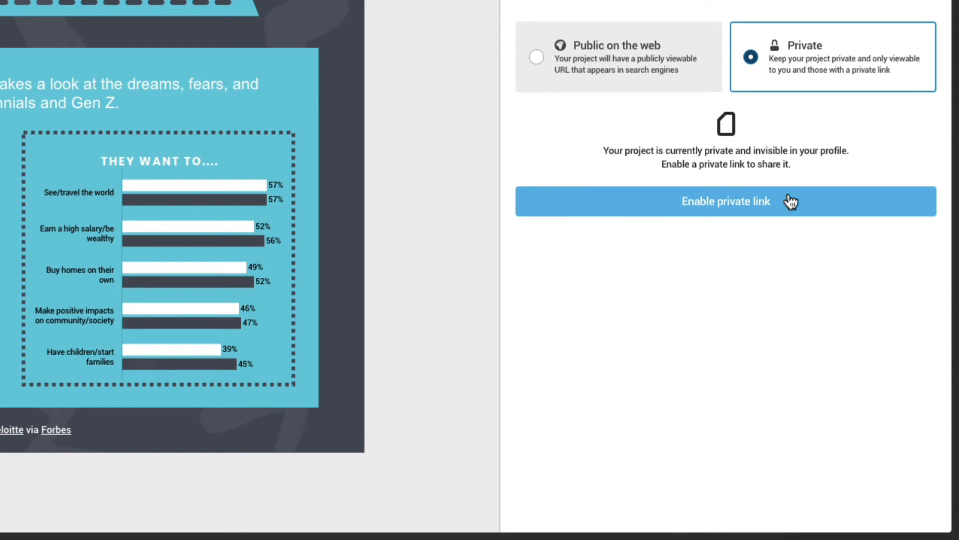
Enable a private link for sharing the now-private project.
{"action": "left_click", "coordinate": [725, 201]}
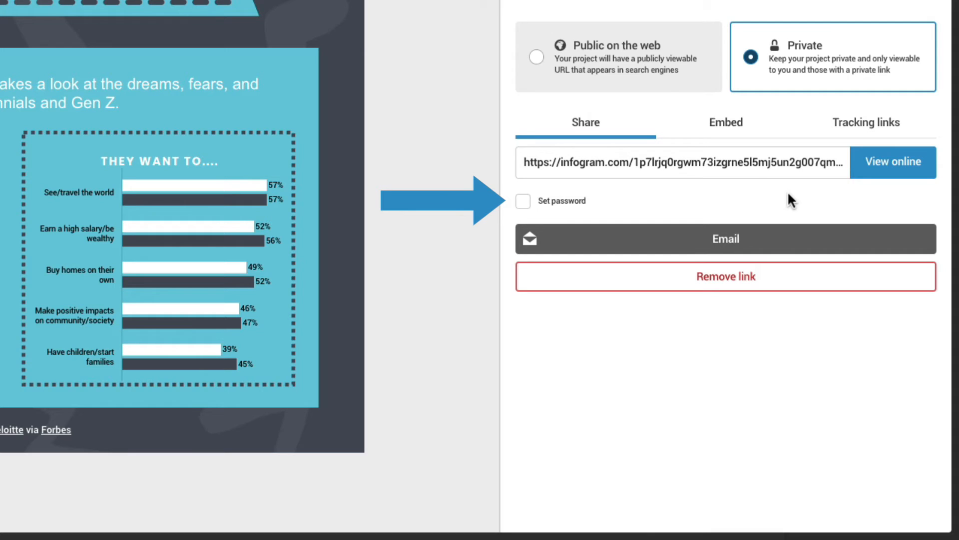
Set and save a password on the private link, view it, then remove the password.
{"action": "left_click", "coordinate": [523, 201]}
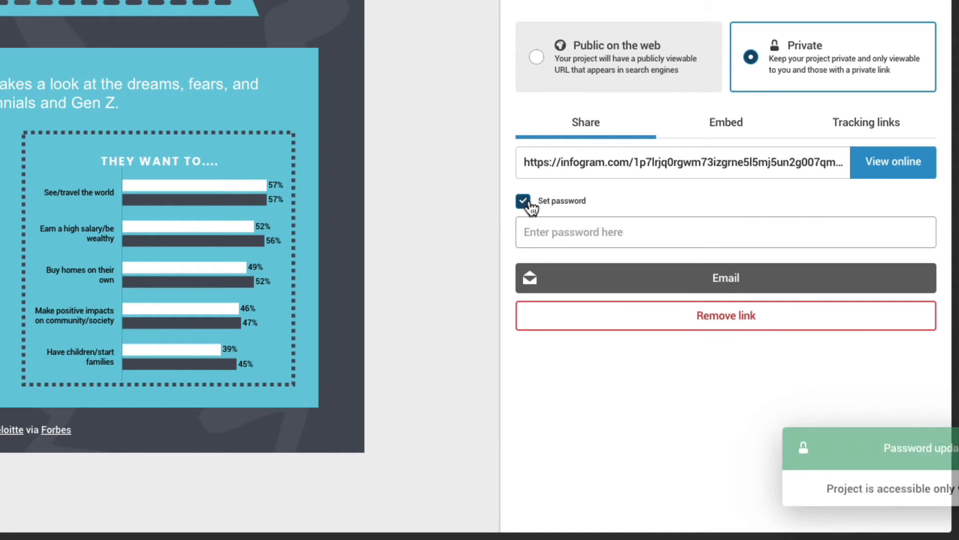
{"action": "type", "text": "••••"}
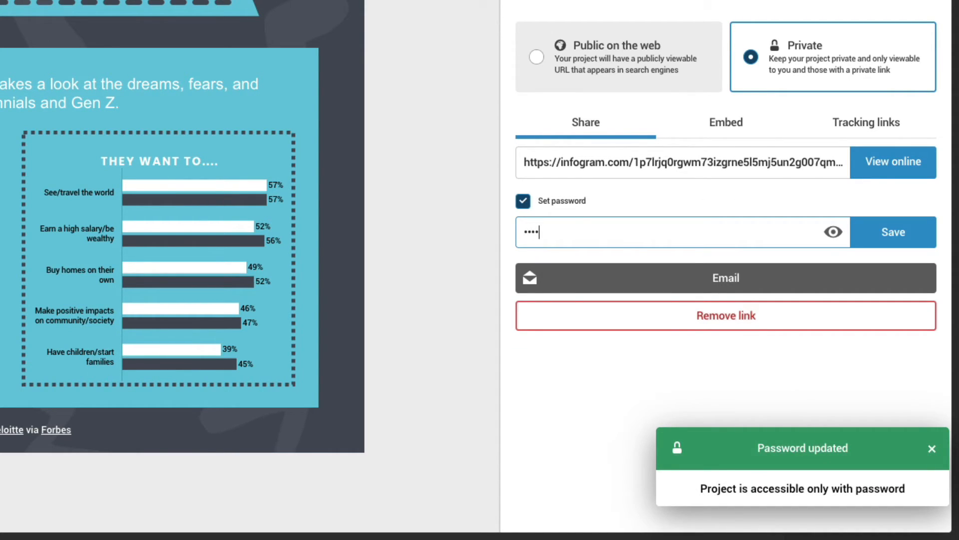
{"action": "left_click", "coordinate": [892, 232]}
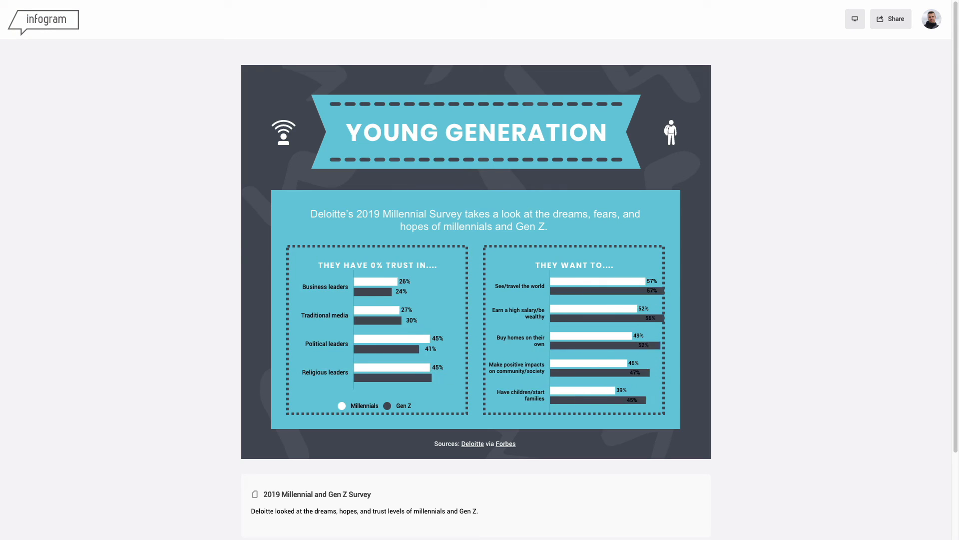
{"action": "left_click", "coordinate": [524, 201]}
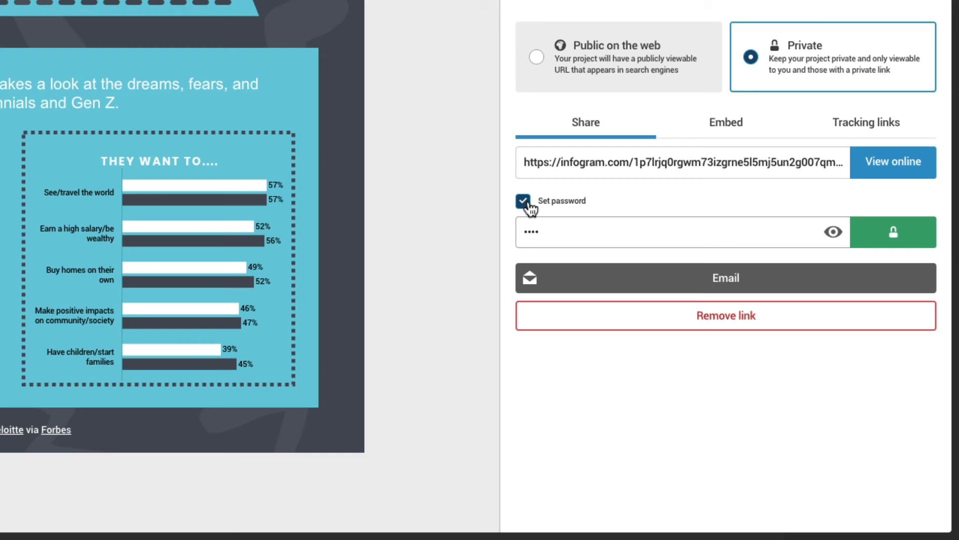
{"action": "left_click", "coordinate": [523, 201]}
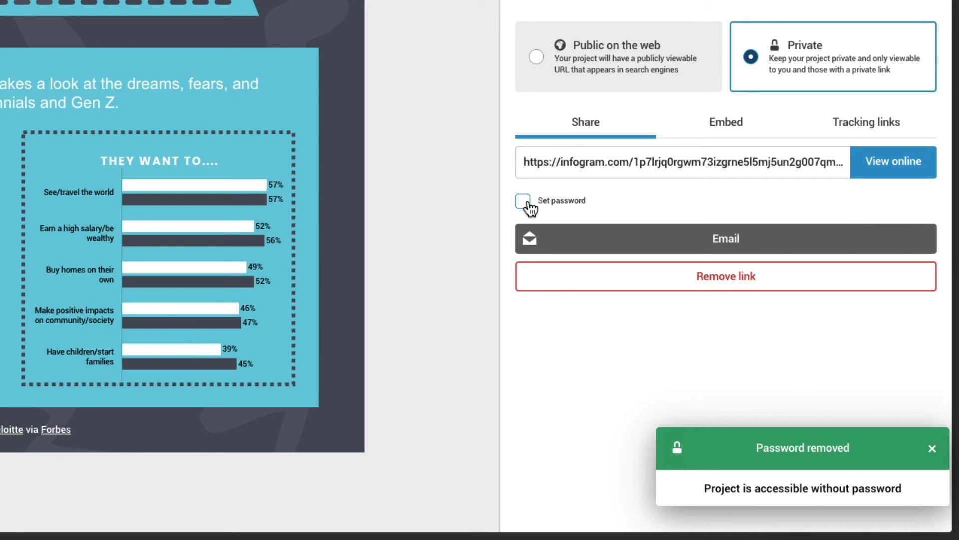